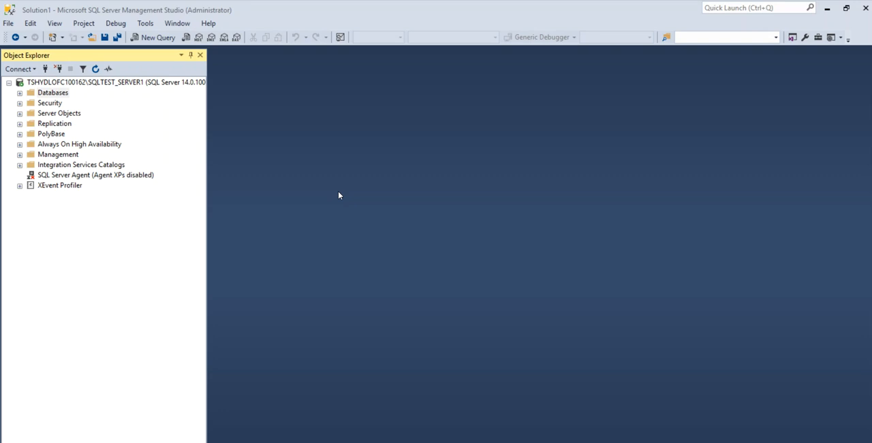
mouse_move(144, 134)
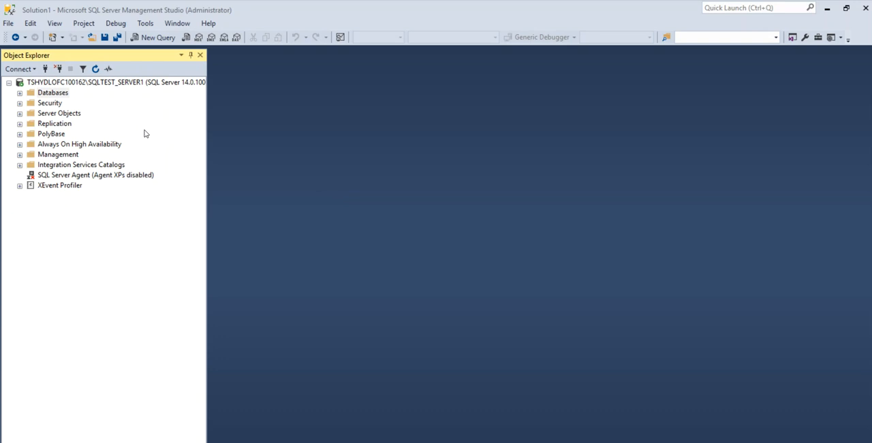
mouse_move(53, 104)
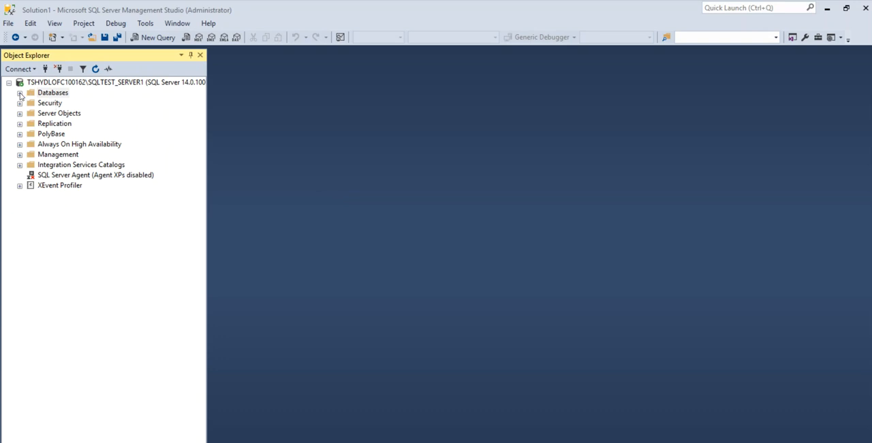
Step: Expand Databases, Test1 Database and Tables, and select dbo.Table_1EmployeeDetails
left_click(19, 92)
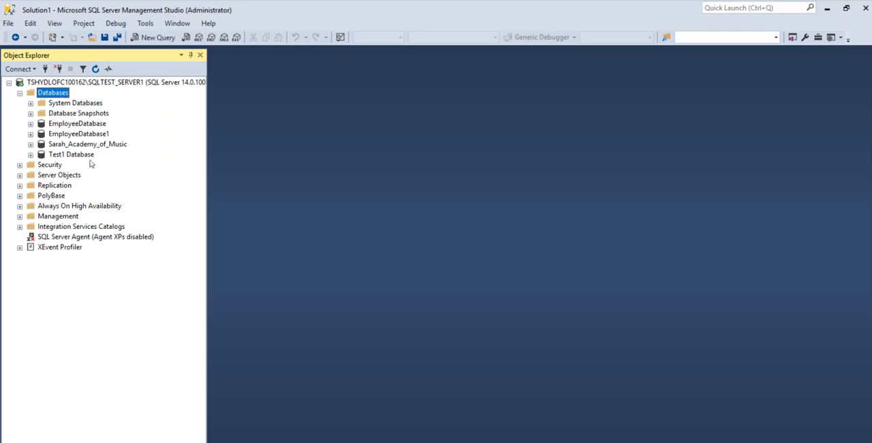
mouse_move(69, 156)
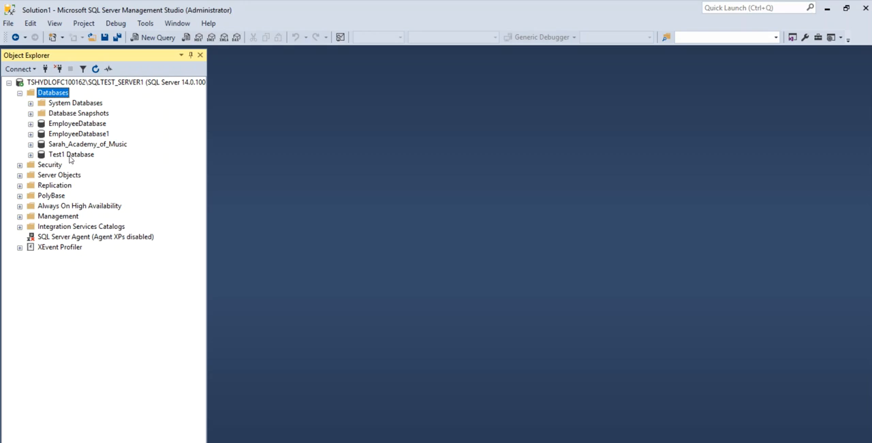
left_click(30, 154)
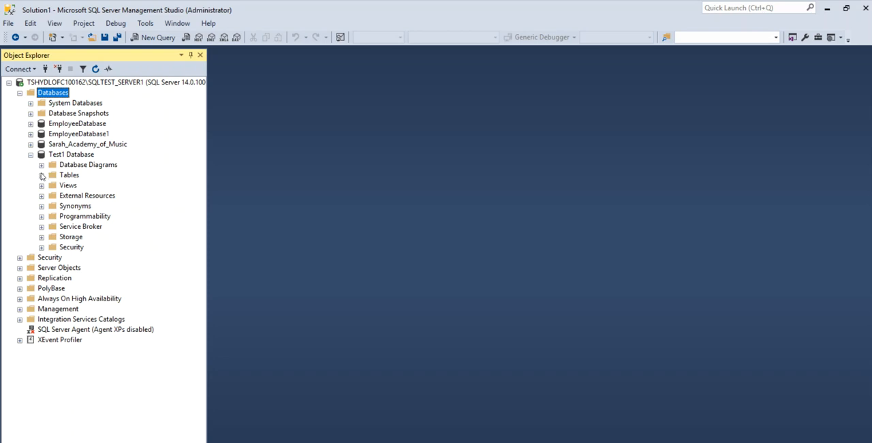
left_click(42, 175)
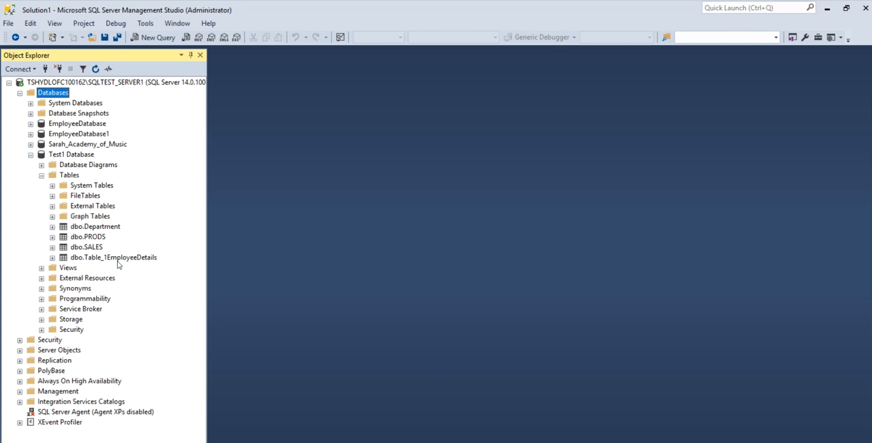
left_click(113, 257)
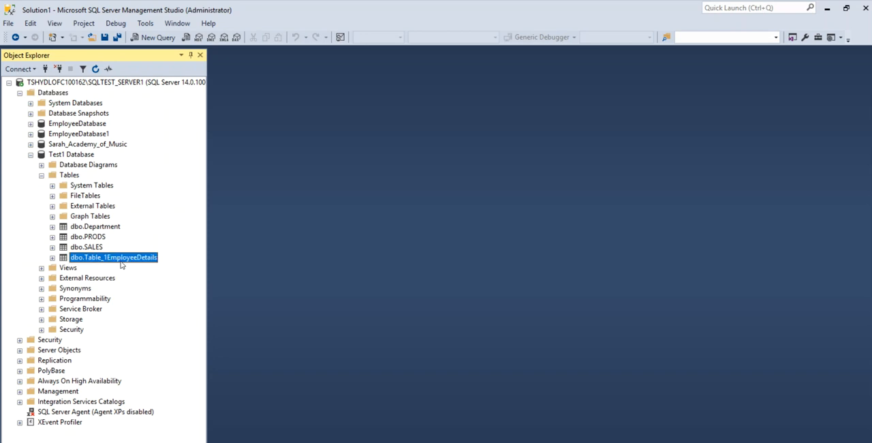
mouse_move(99, 262)
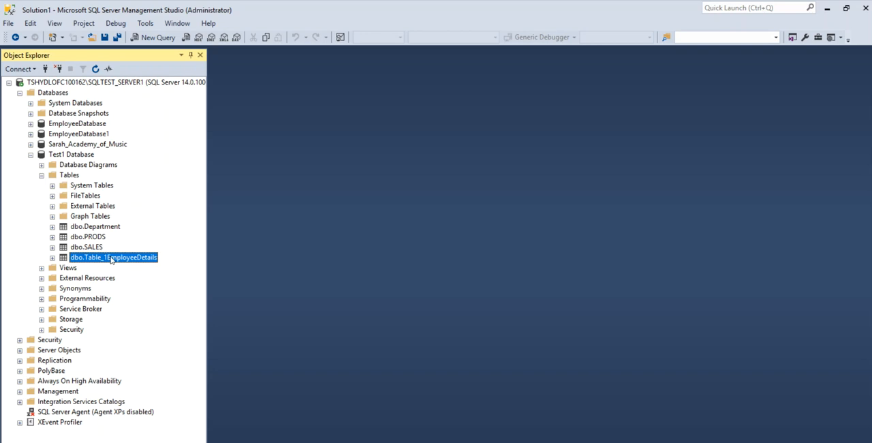
Step: Run a new query 'Select * from Table_1EmployeeDetails' to list the employee rows
left_click(157, 37)
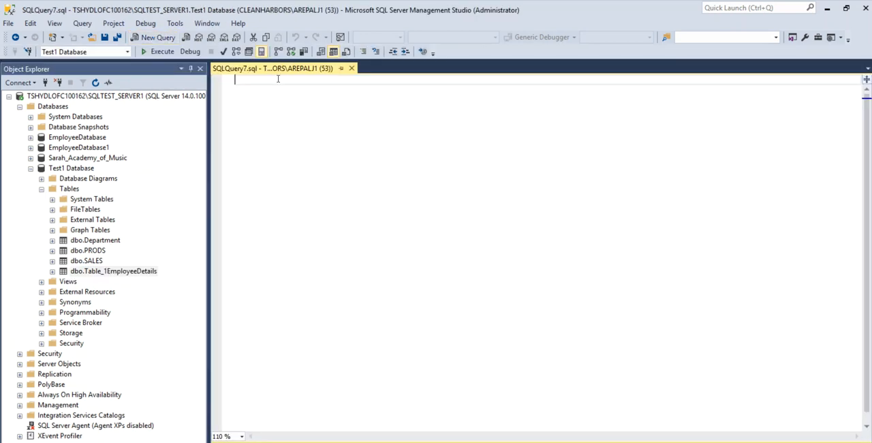
type("S")
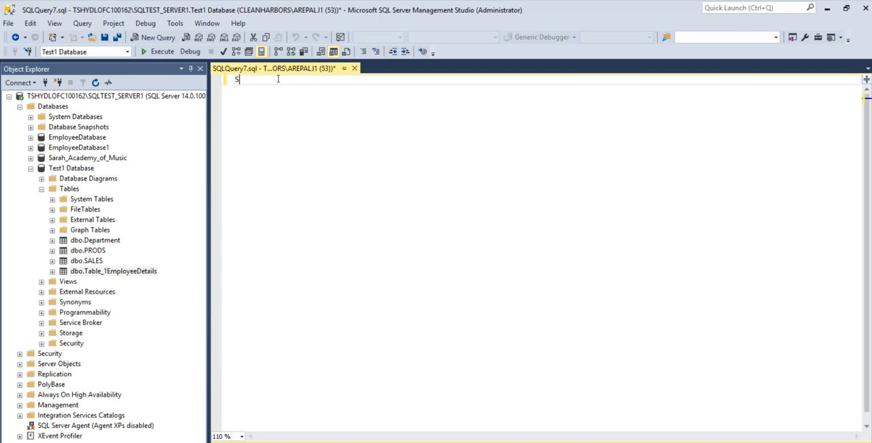
type("elect *")
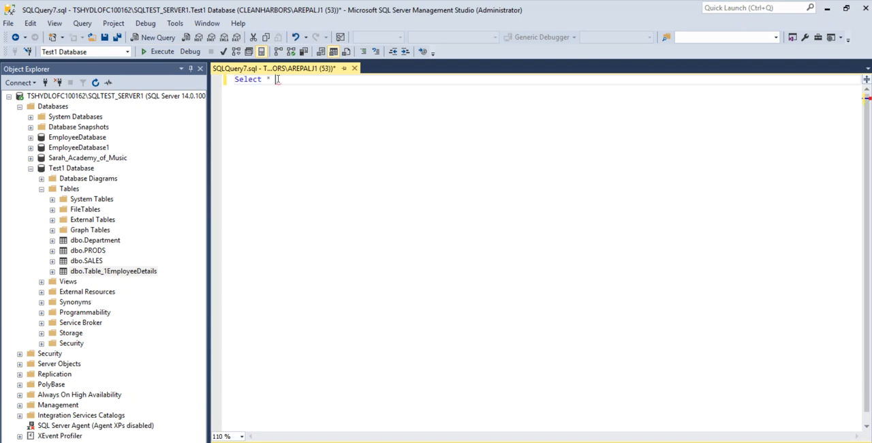
type("from")
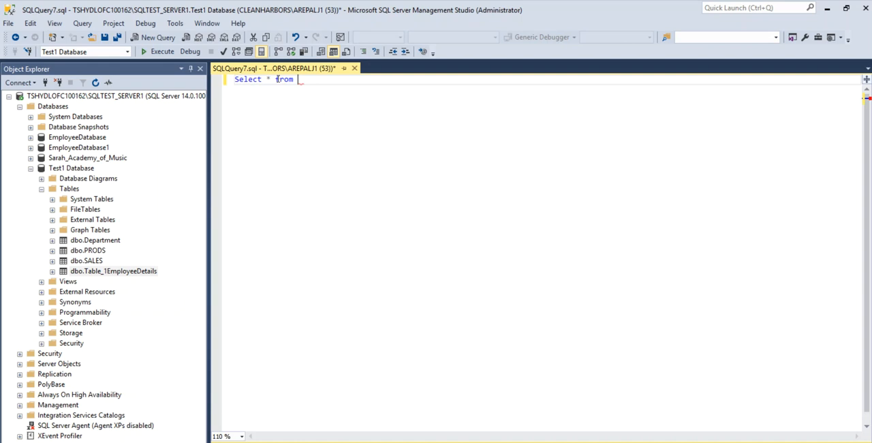
type("Table_1EmployeeDetails")
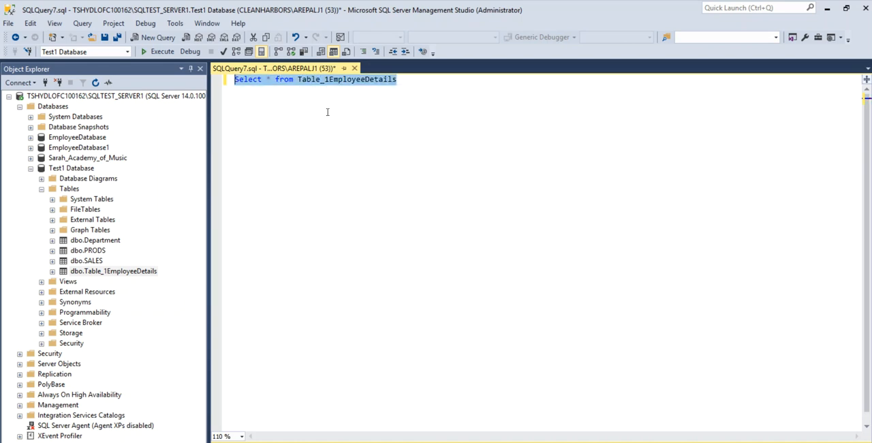
left_click(162, 51)
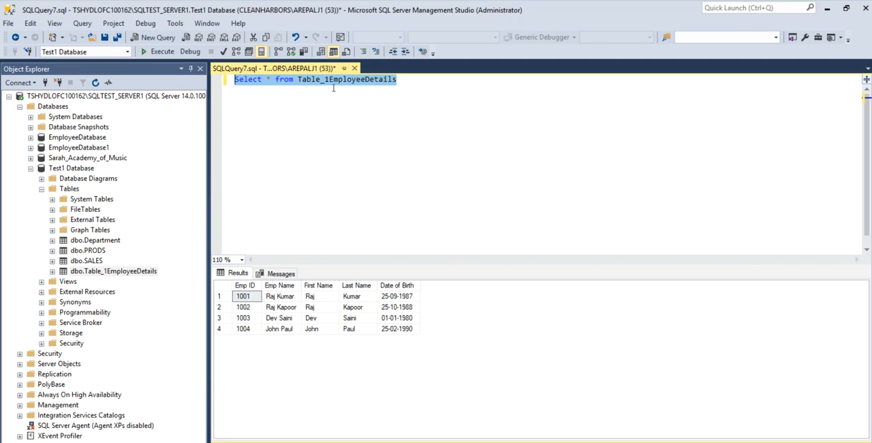
mouse_move(261, 288)
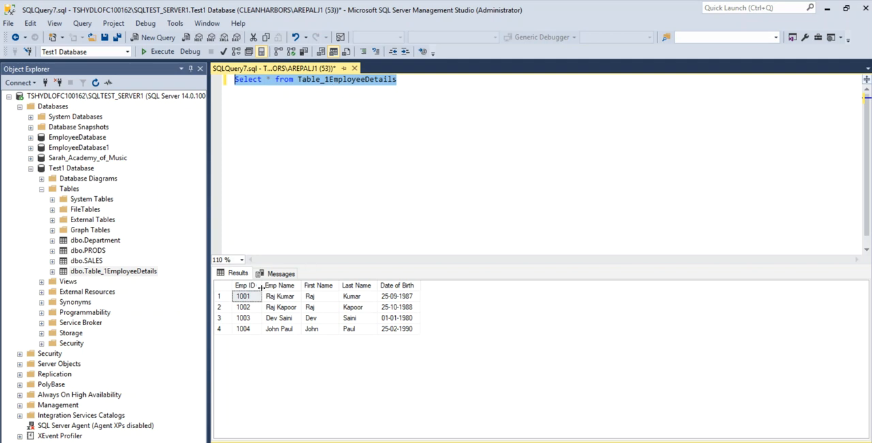
mouse_move(294, 329)
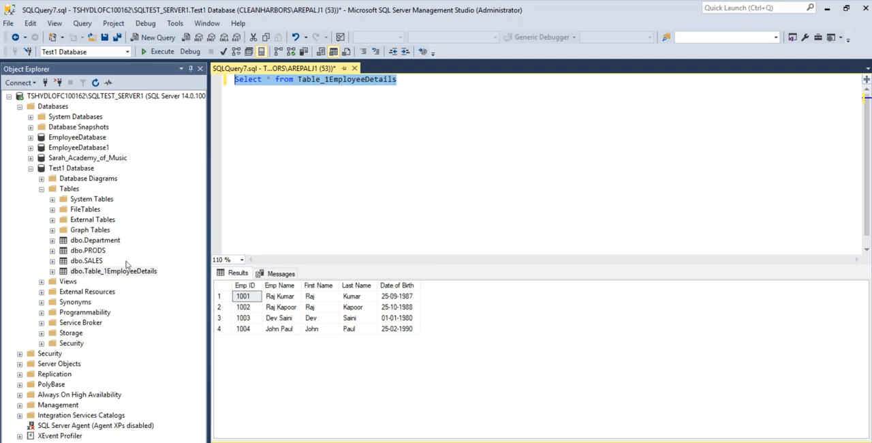
mouse_move(150, 271)
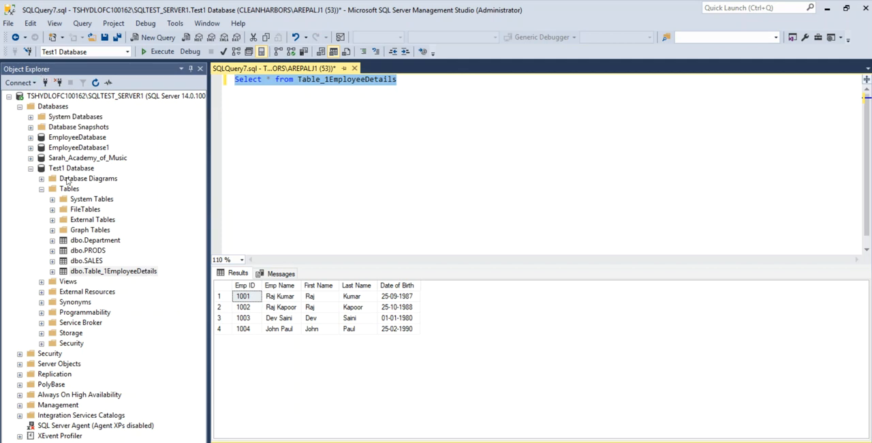
Step: Select Test1 Database and bring up its context menu of tasks
left_click(71, 167)
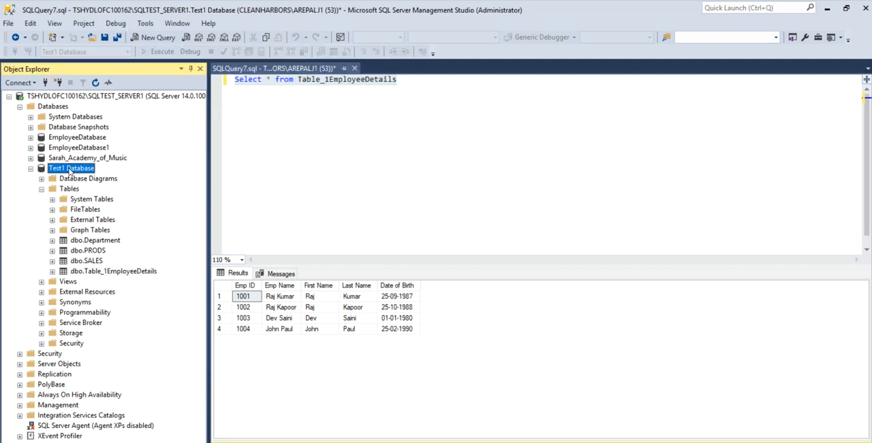
right_click(72, 168)
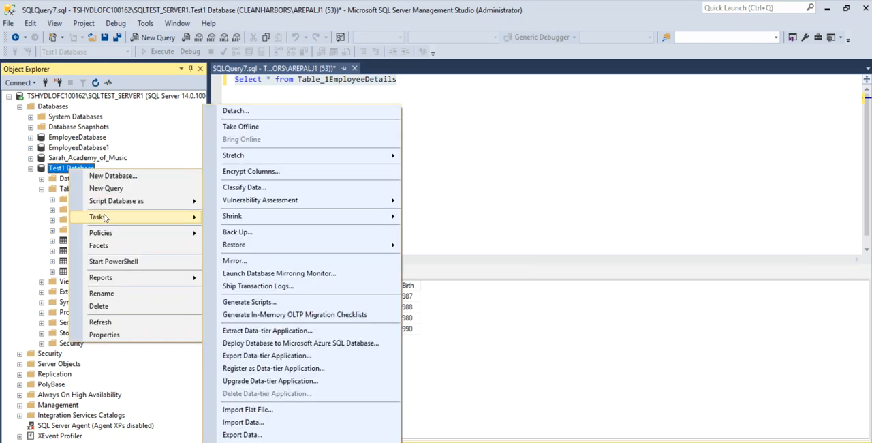
mouse_move(242, 434)
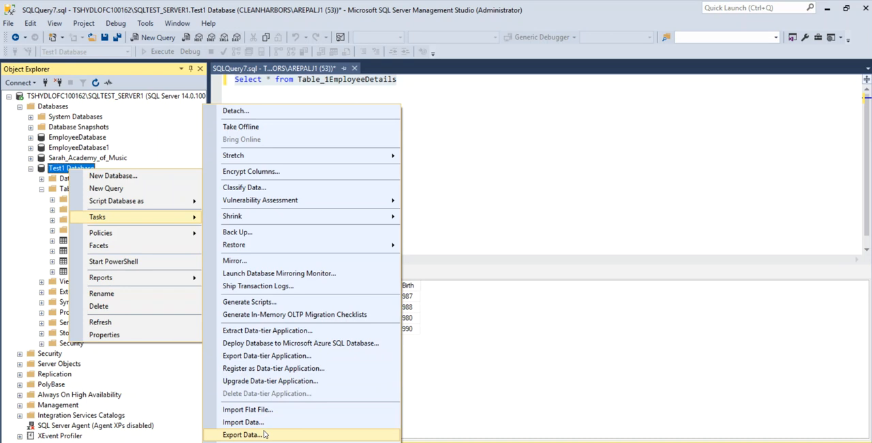
mouse_move(243, 422)
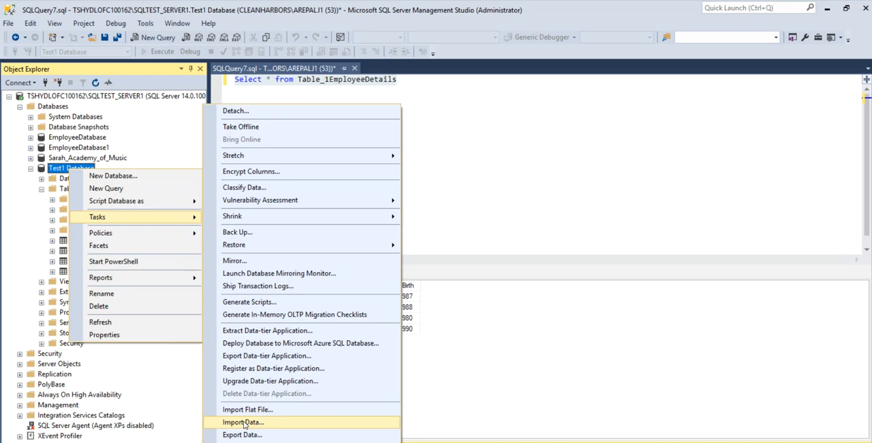
mouse_move(258, 423)
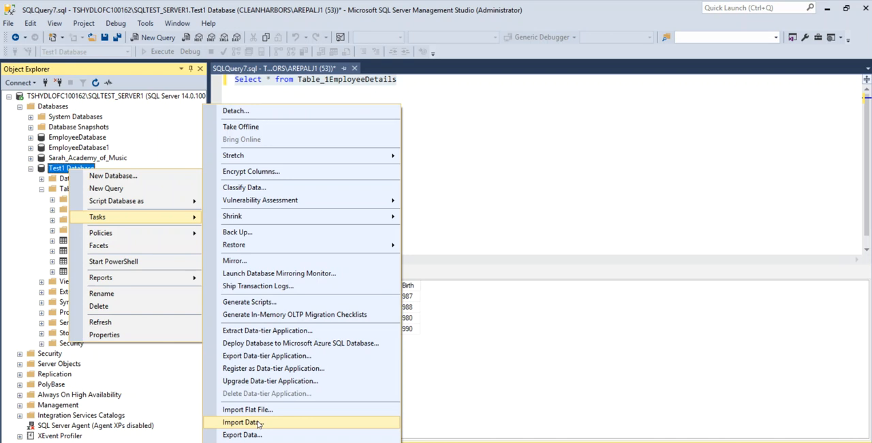
mouse_move(242, 435)
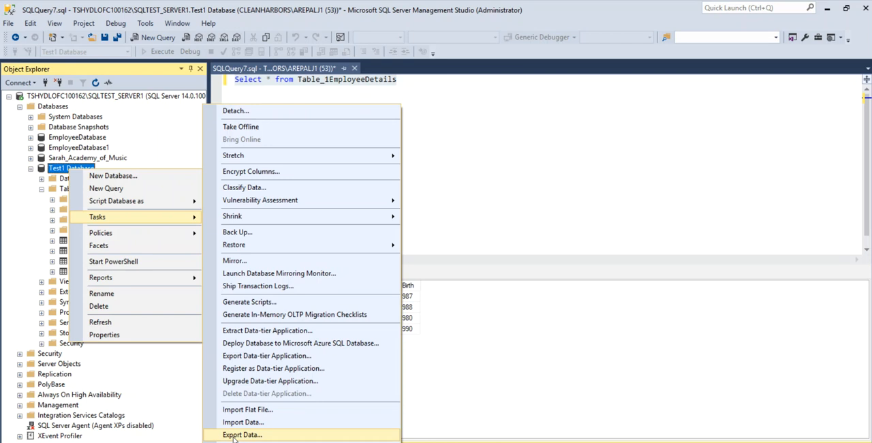
mouse_move(247, 439)
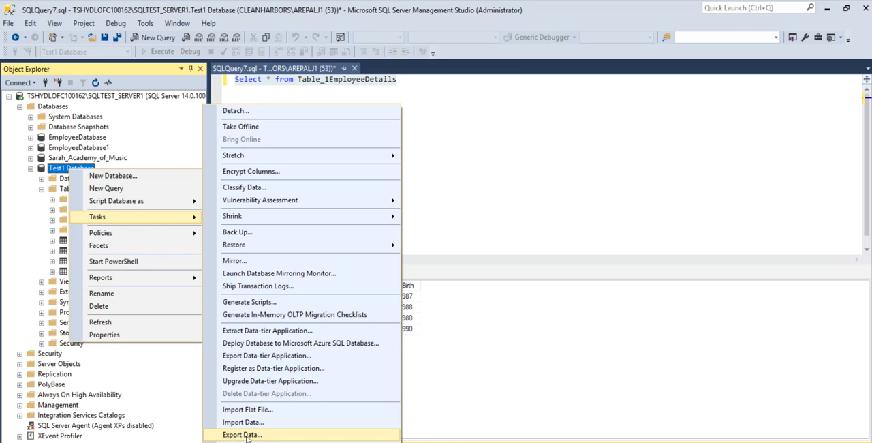
Step: Launch Export Data for Test1 Database and move past the wizard's welcome page
left_click(242, 434)
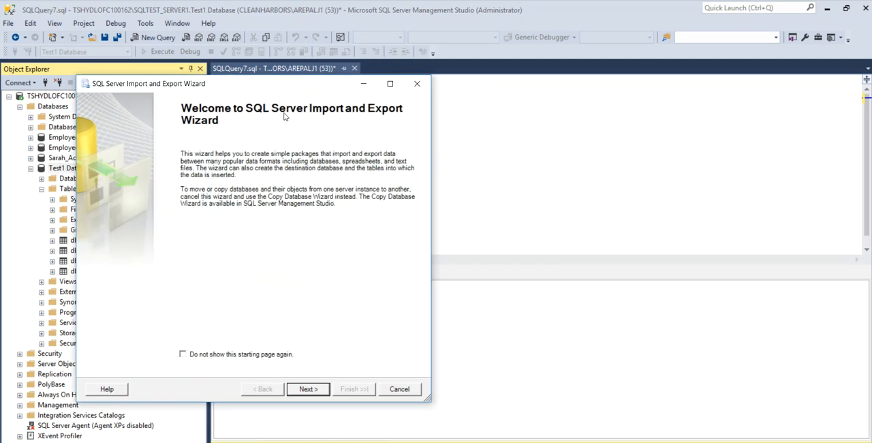
mouse_move(294, 126)
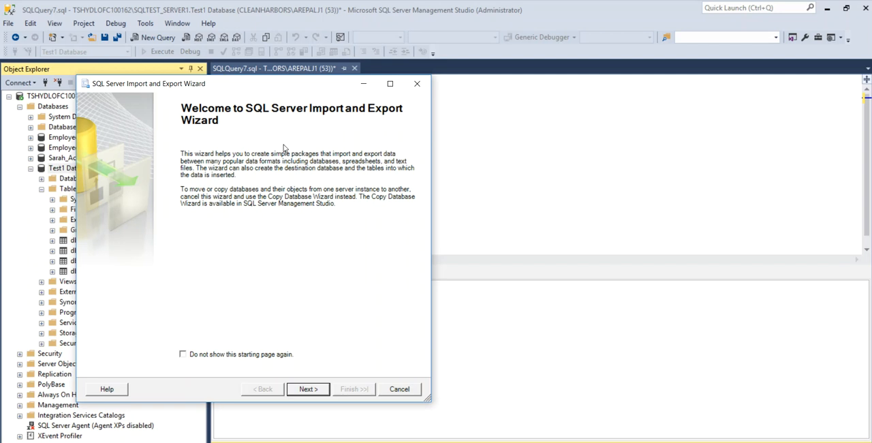
mouse_move(331, 123)
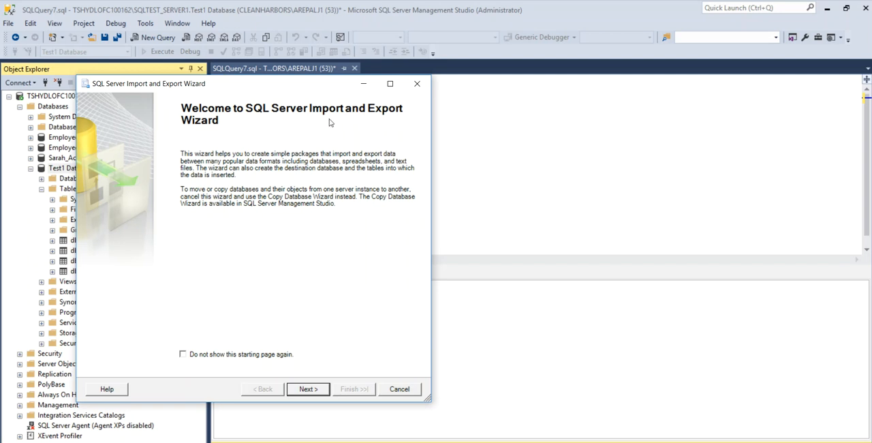
mouse_move(328, 221)
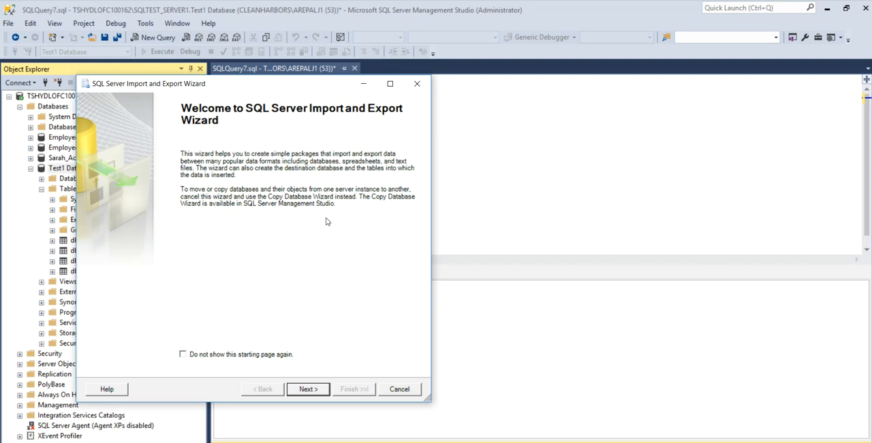
mouse_move(312, 378)
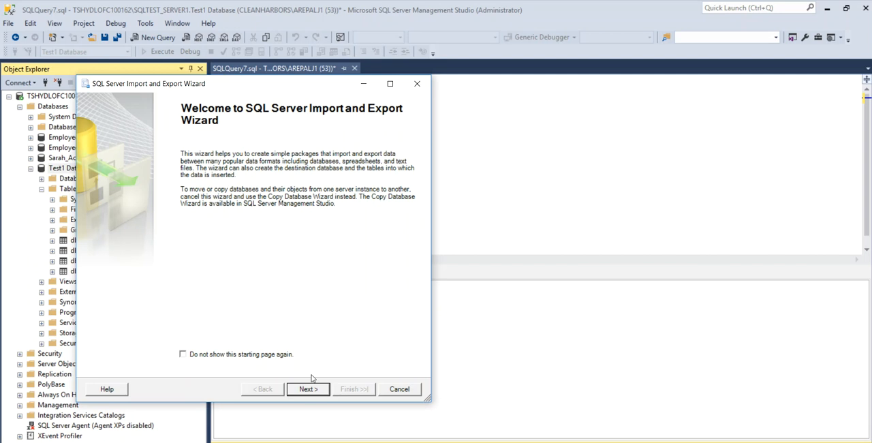
left_click(308, 388)
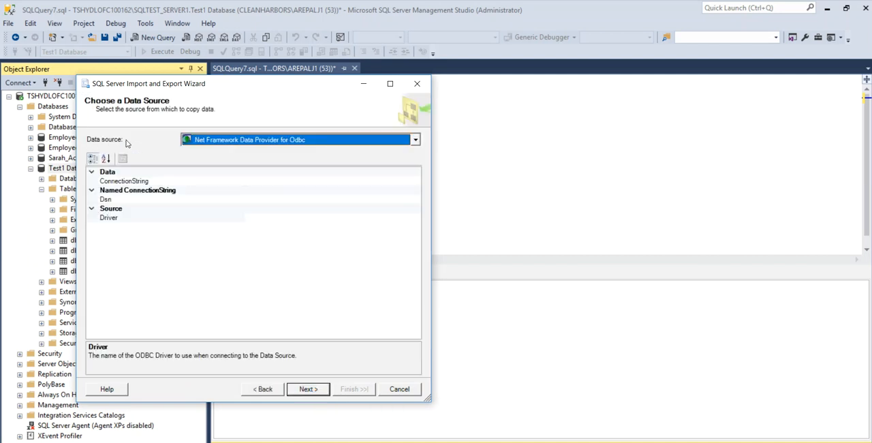
Step: Set the data source to SQL Server Native Client 11.0 on Test1 Database
left_click(416, 140)
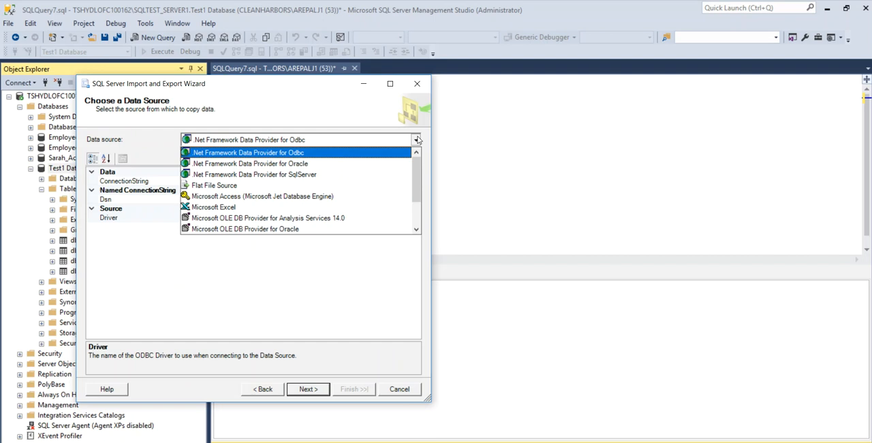
scroll("down", 3)
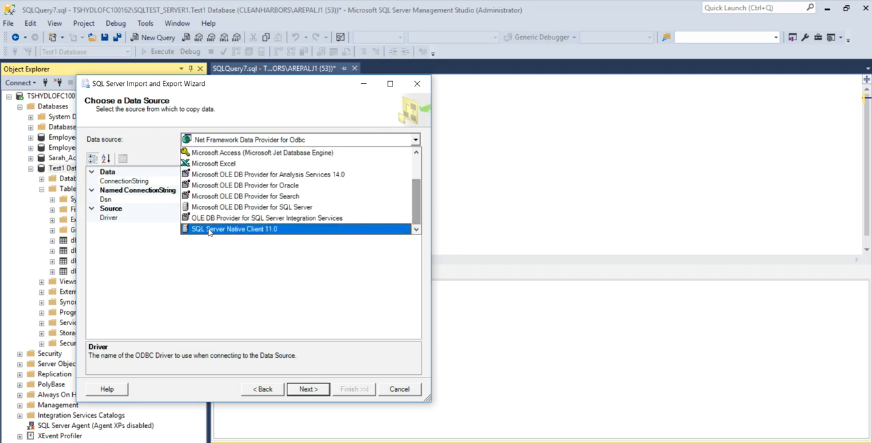
left_click(233, 228)
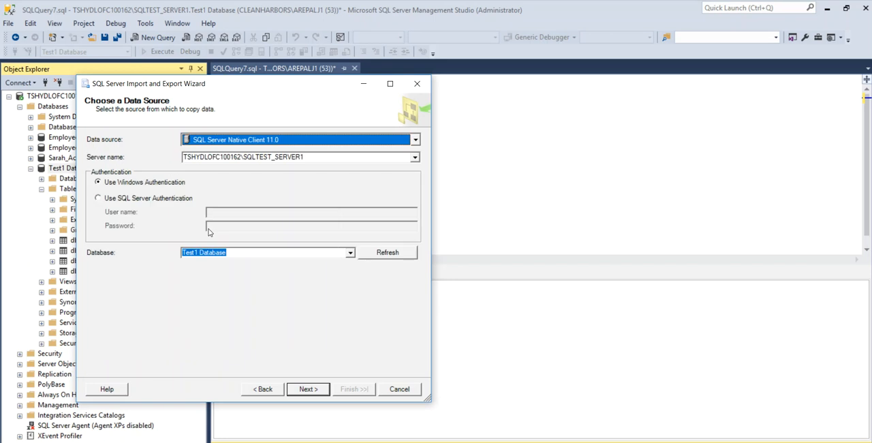
mouse_move(112, 169)
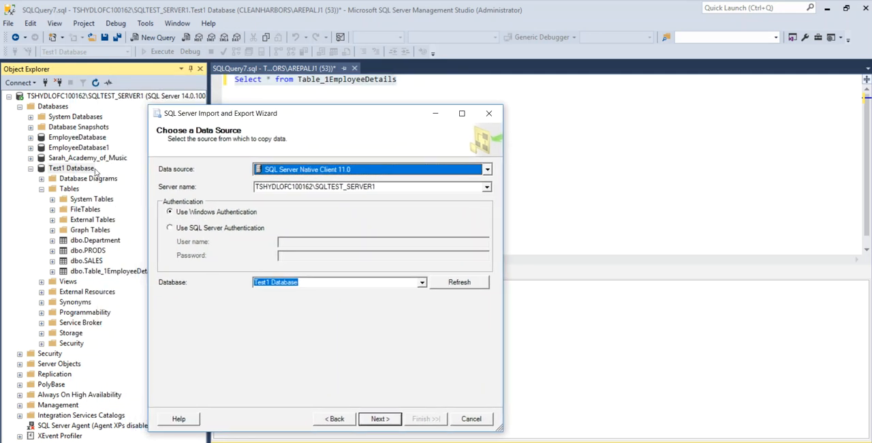
left_click(379, 419)
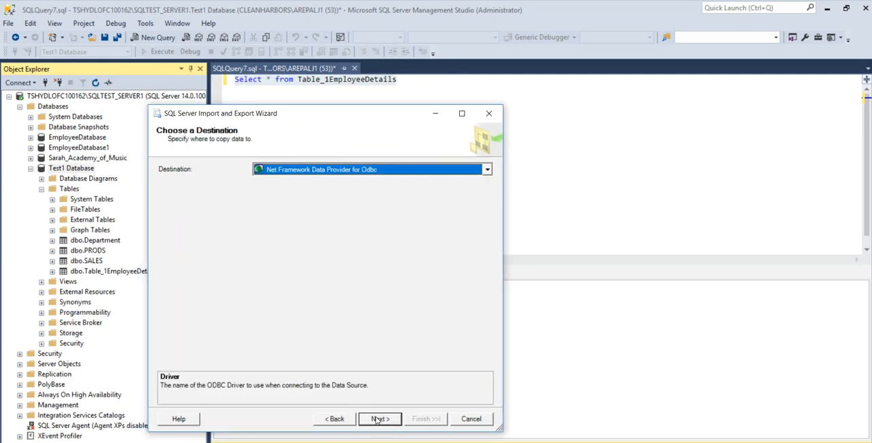
Step: Set Microsoft Excel as destination, saving to new file 'Sample 2' in Day 3
left_click(487, 169)
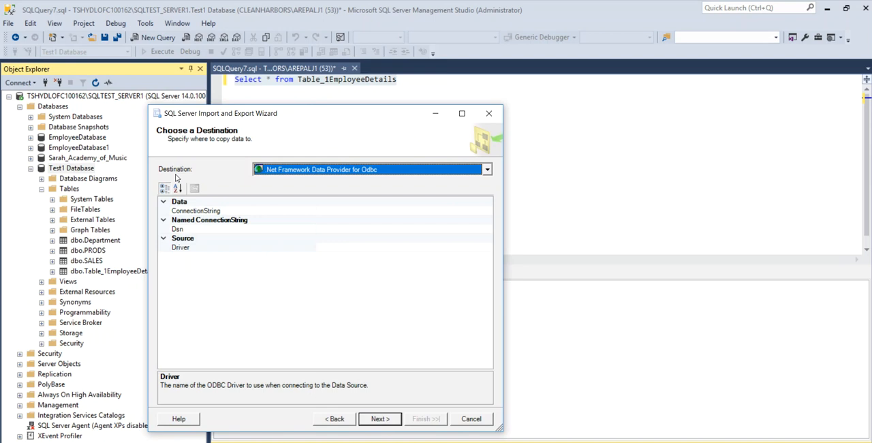
left_click(487, 169)
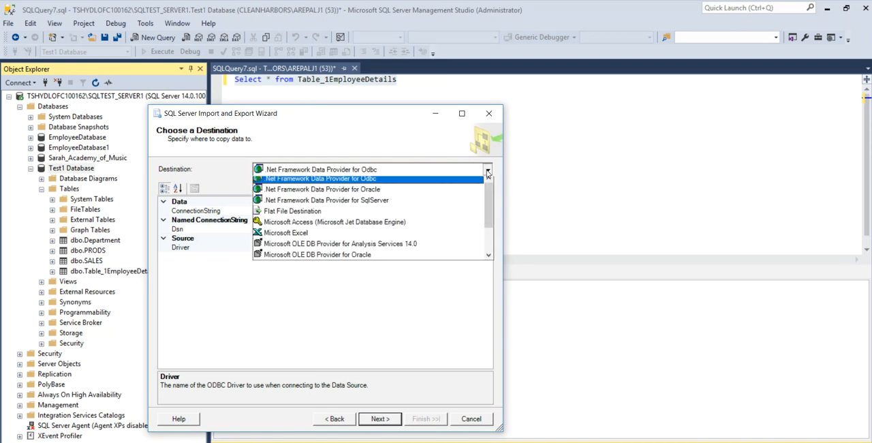
left_click(286, 232)
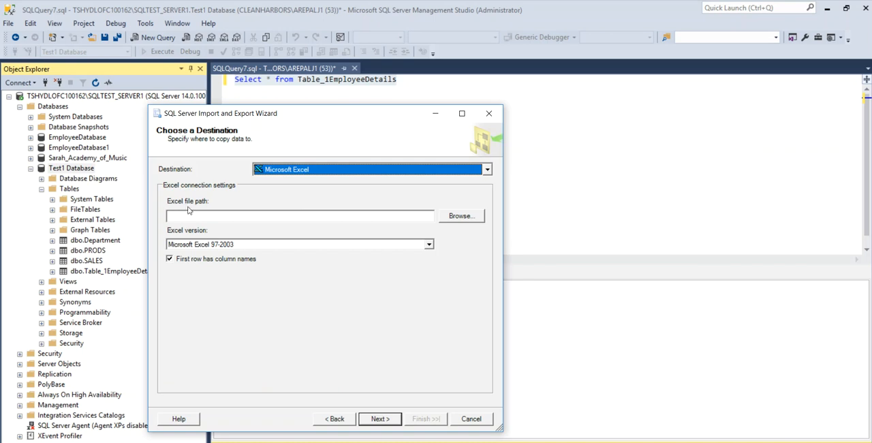
left_click(461, 215)
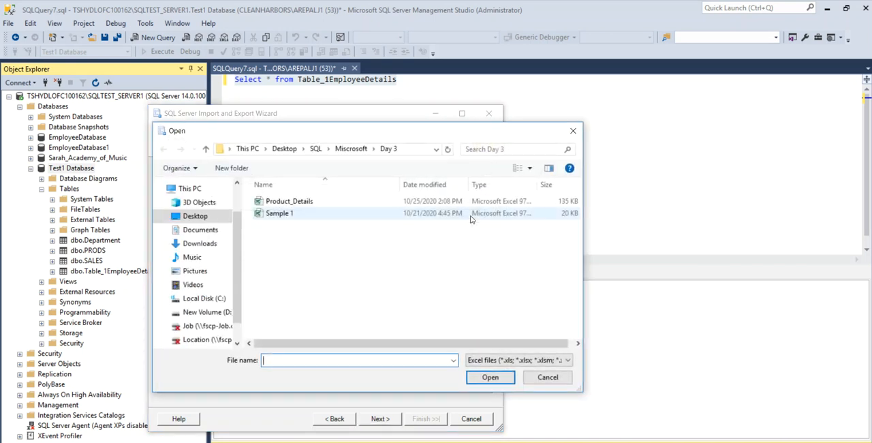
type("Sam")
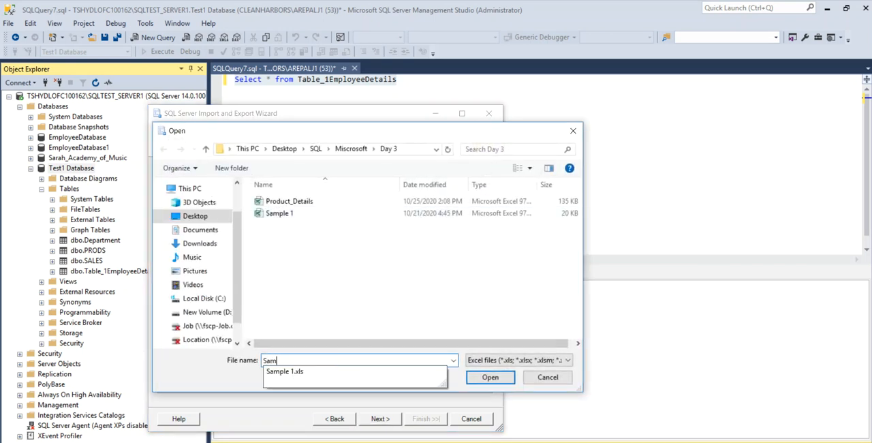
type("Sample 2")
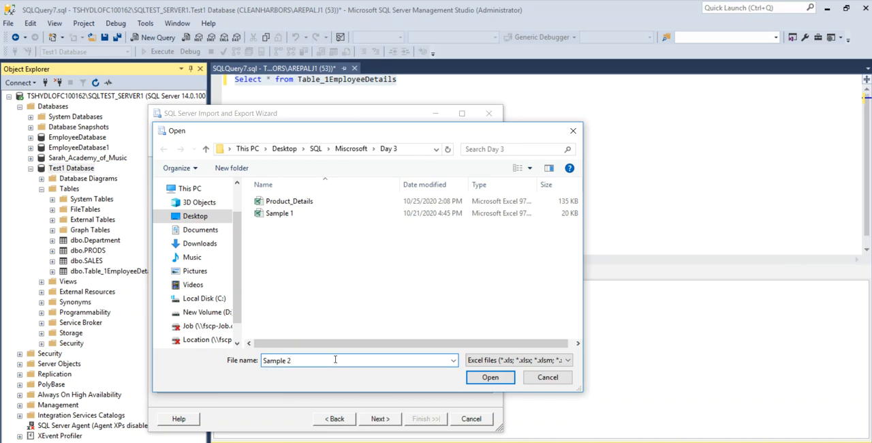
left_click(490, 377)
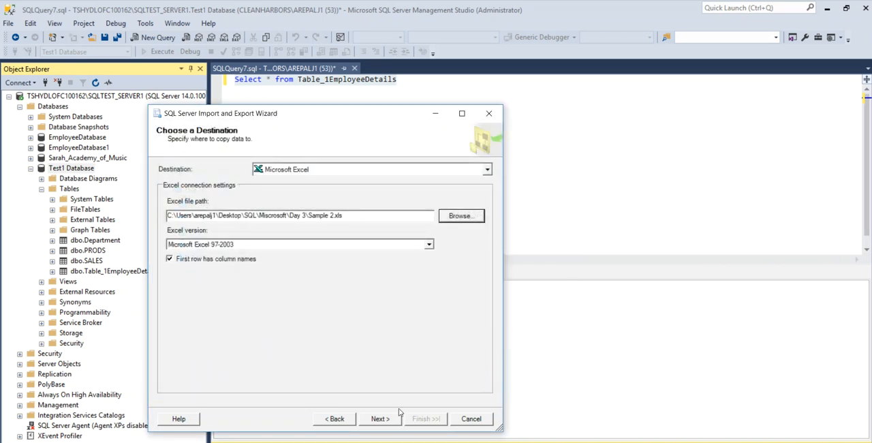
Step: Keep 'Copy data from tables', tick Table_1EmployeeDetails, and preview its rows
left_click(380, 419)
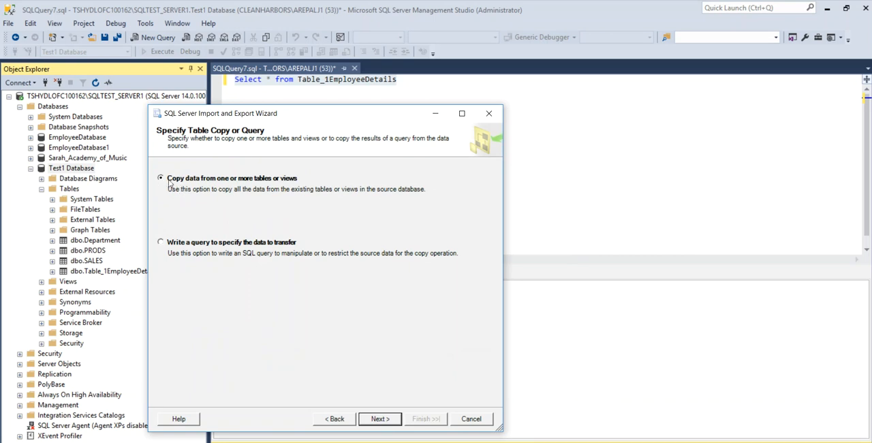
left_click(379, 419)
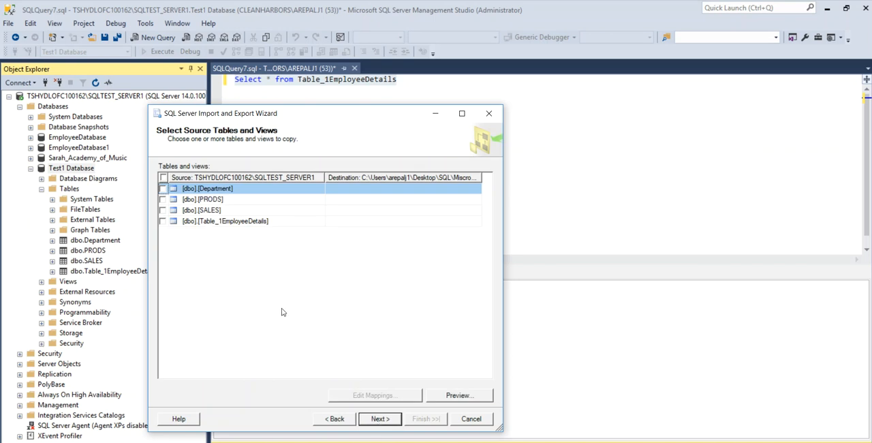
mouse_move(213, 271)
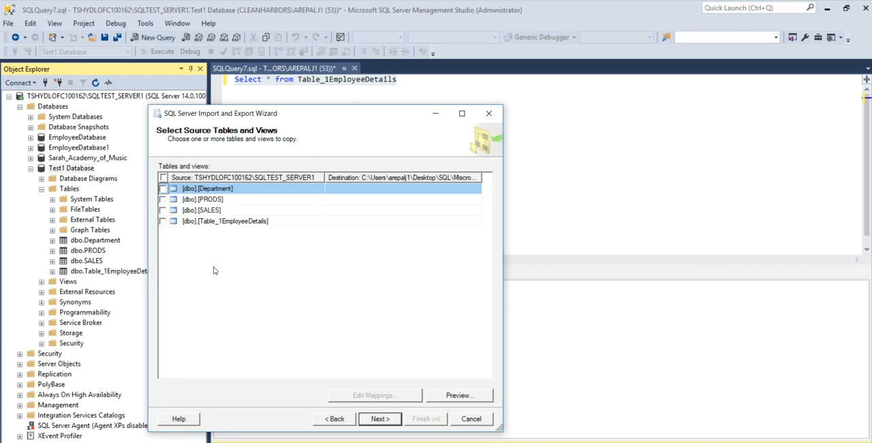
left_click(163, 221)
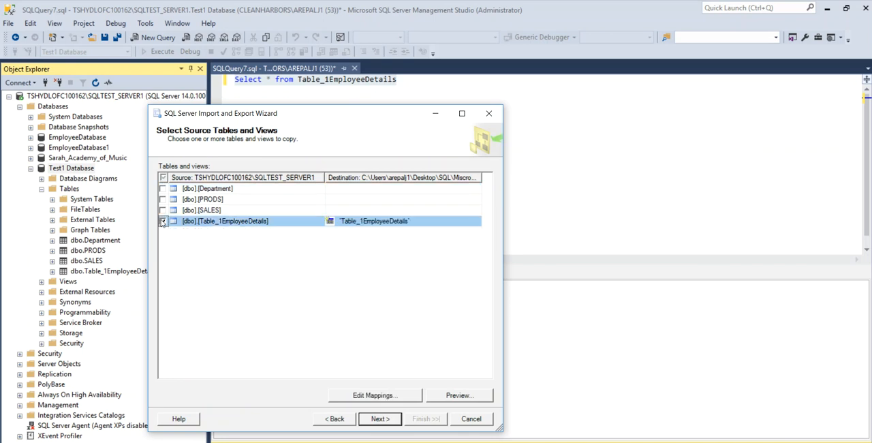
left_click(163, 221)
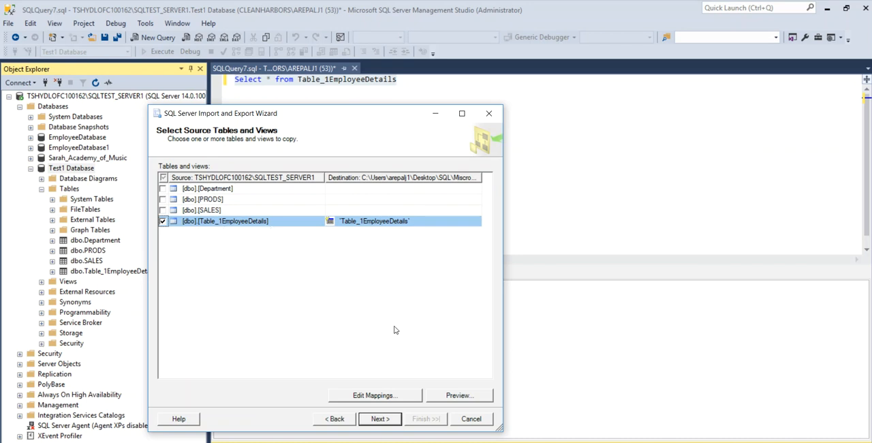
mouse_move(450, 389)
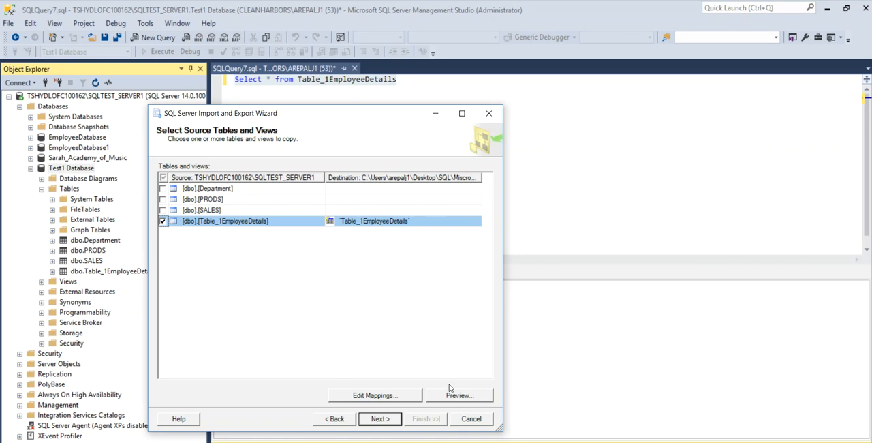
mouse_move(454, 391)
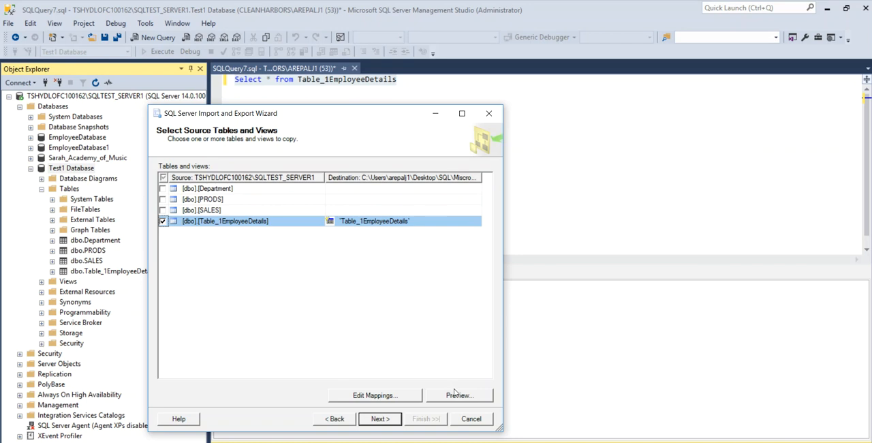
left_click(458, 395)
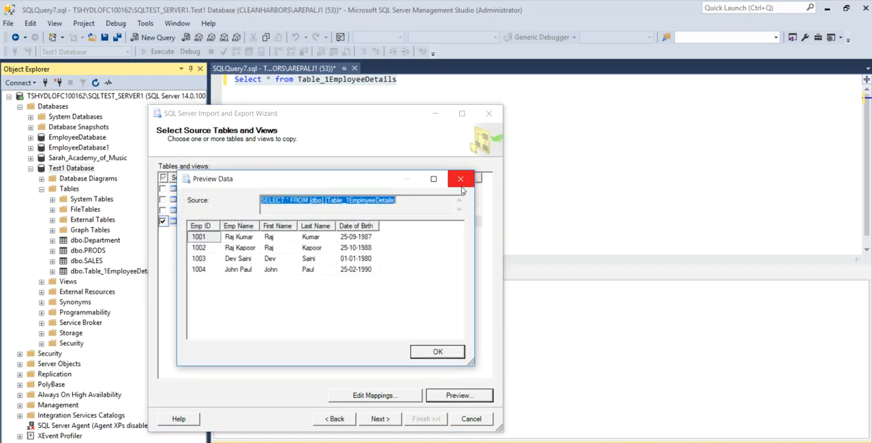
left_click(461, 178)
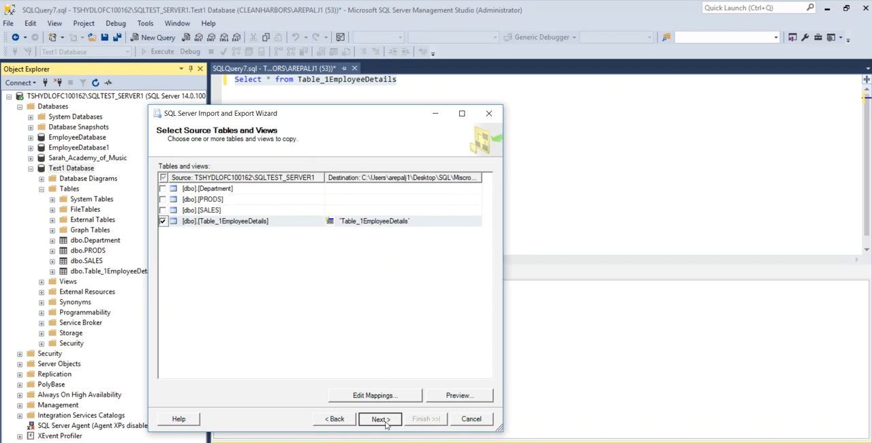
Step: Keep the package set to run immediately and reach the Complete the Wizard summary
left_click(380, 418)
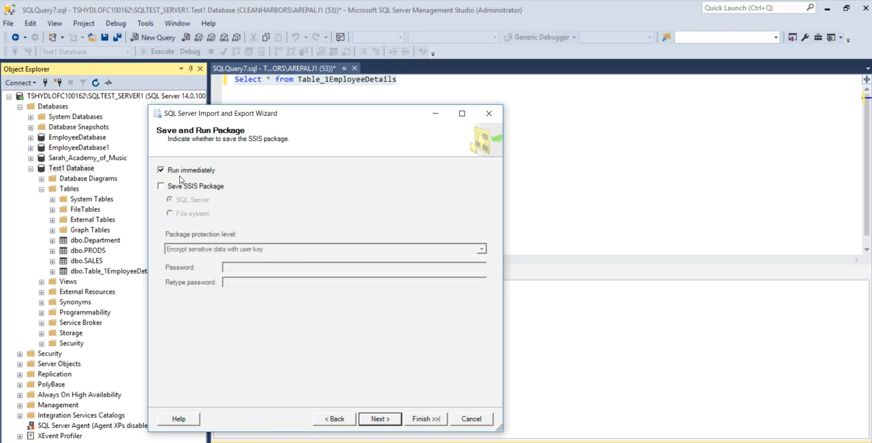
mouse_move(171, 176)
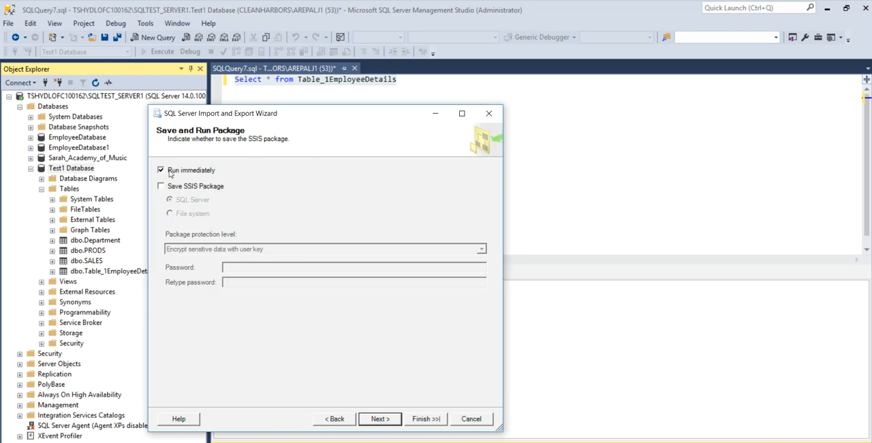
left_click(379, 418)
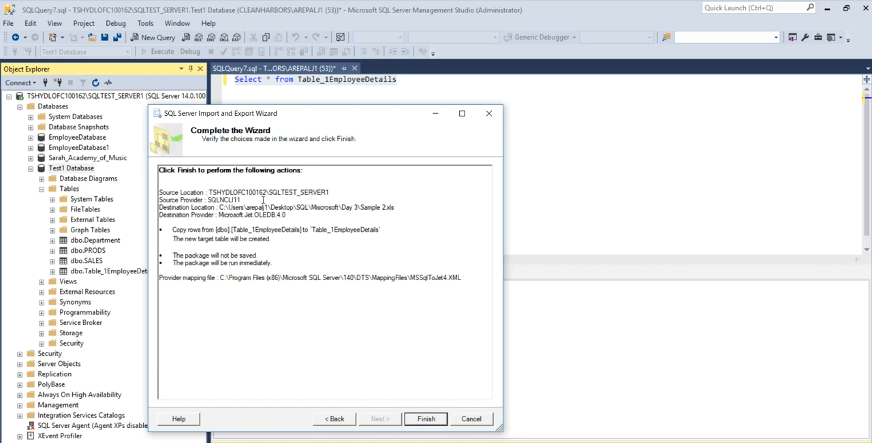
mouse_move(224, 242)
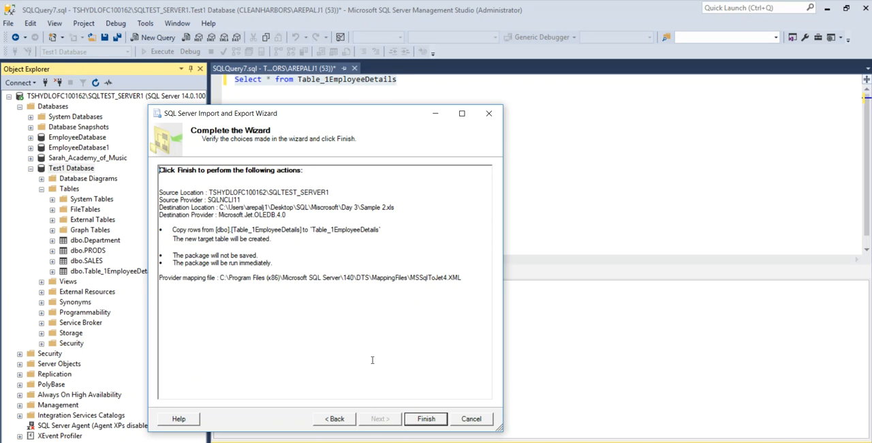
mouse_move(426, 418)
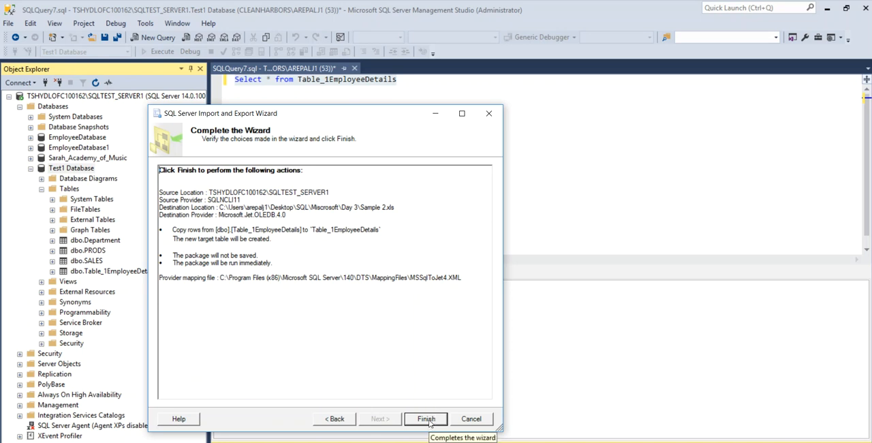
Step: Finish the wizard, transferring 4 rows of Table_1EmployeeDetails to Excel
left_click(426, 418)
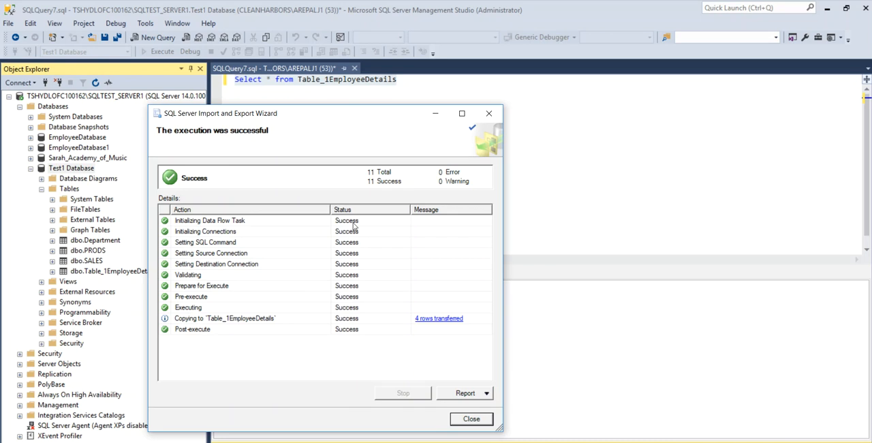
mouse_move(355, 319)
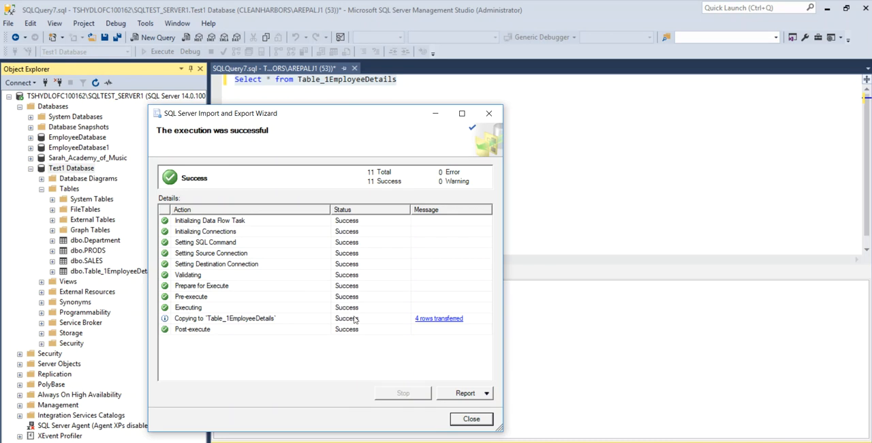
mouse_move(347, 329)
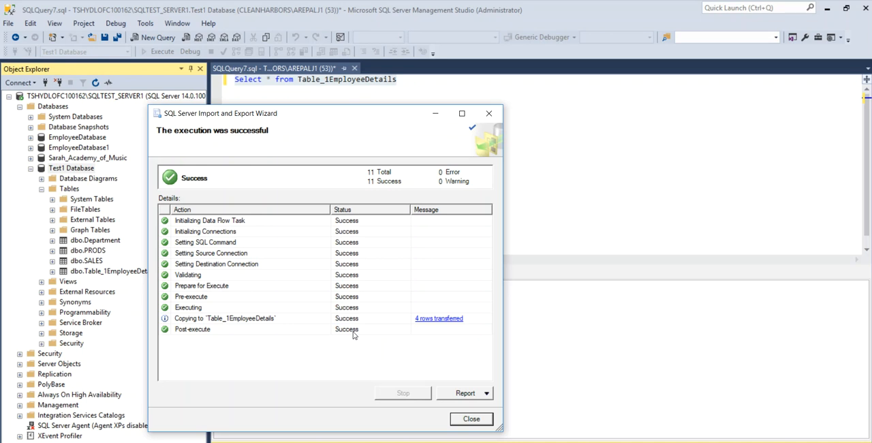
mouse_move(259, 137)
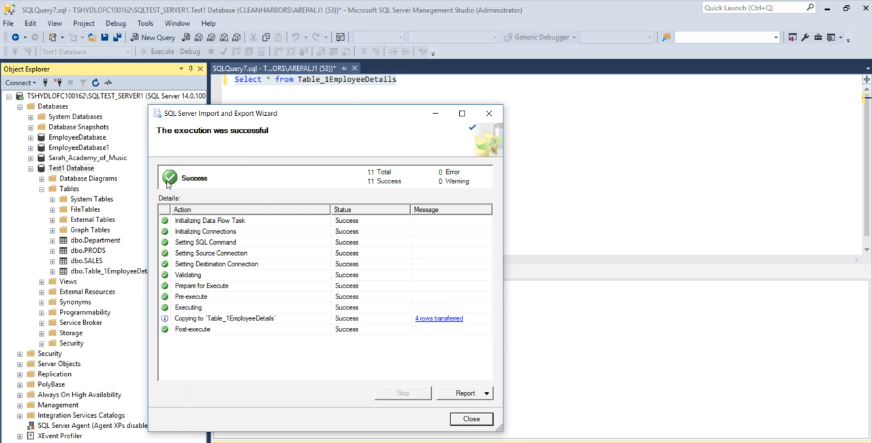
mouse_move(365, 276)
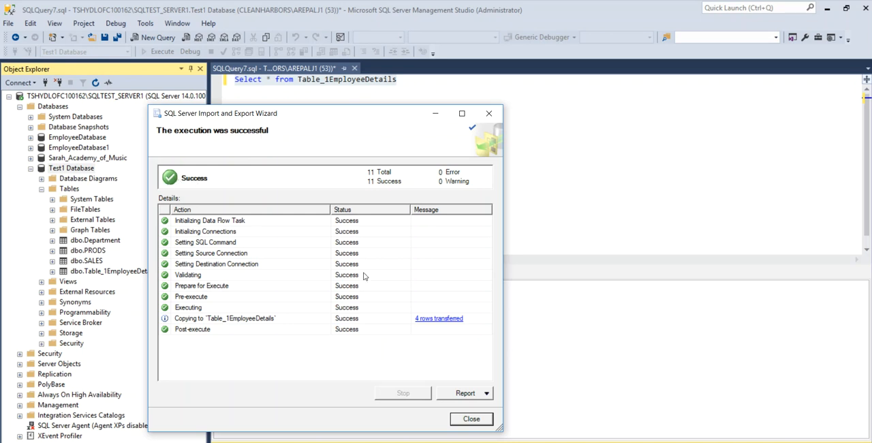
Step: Close the export wizard and select the Sample 2 workbook in the Day 3 folder
left_click(471, 418)
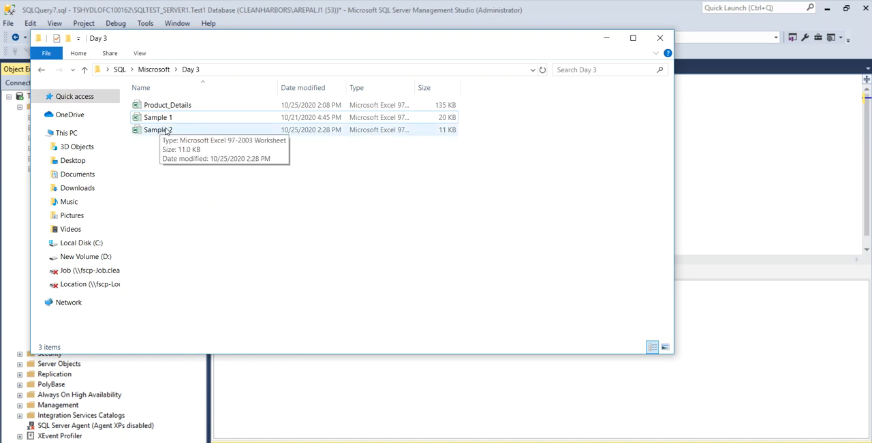
left_click(156, 129)
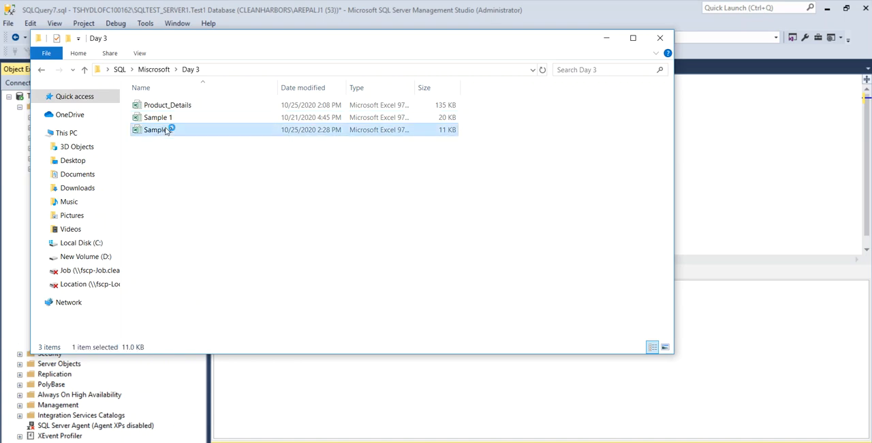
Step: Open Sample 2 in Excel and widen its columns to fit the employee data
double_click(156, 130)
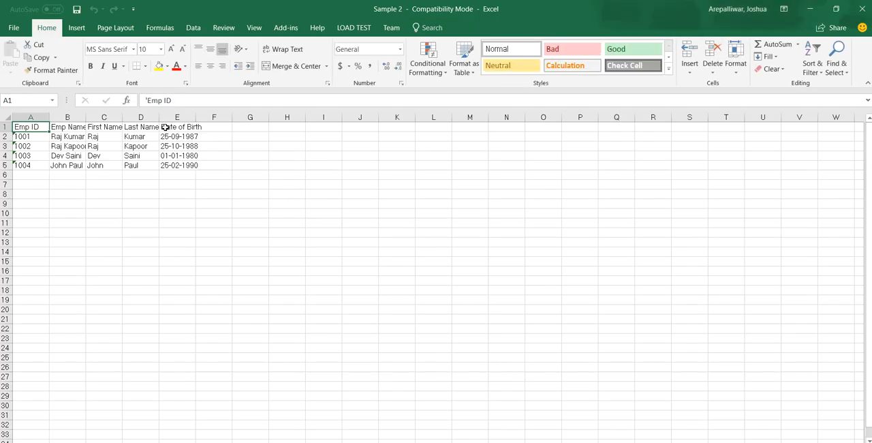
left_click(214, 194)
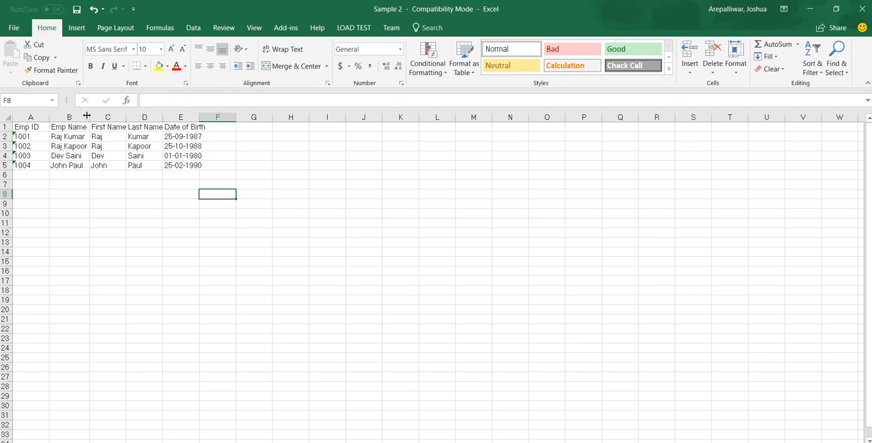
mouse_move(496, 439)
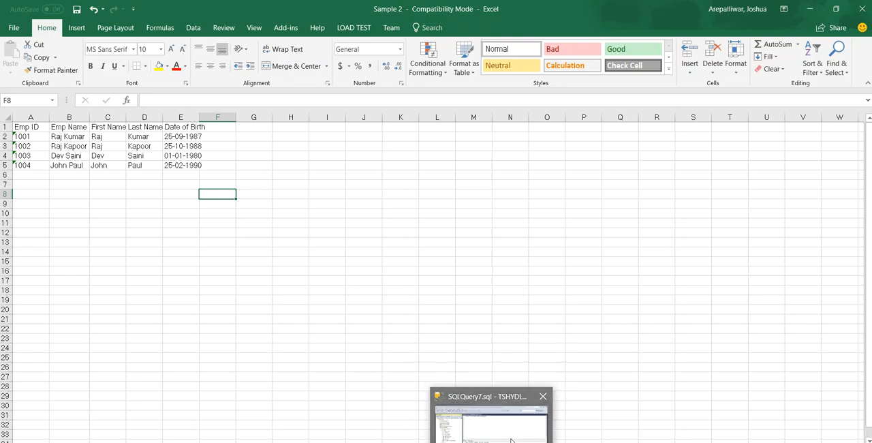
Step: Reopen Export Data for Test1 Database in SSMS, then close the wizard without exporting
left_click(489, 419)
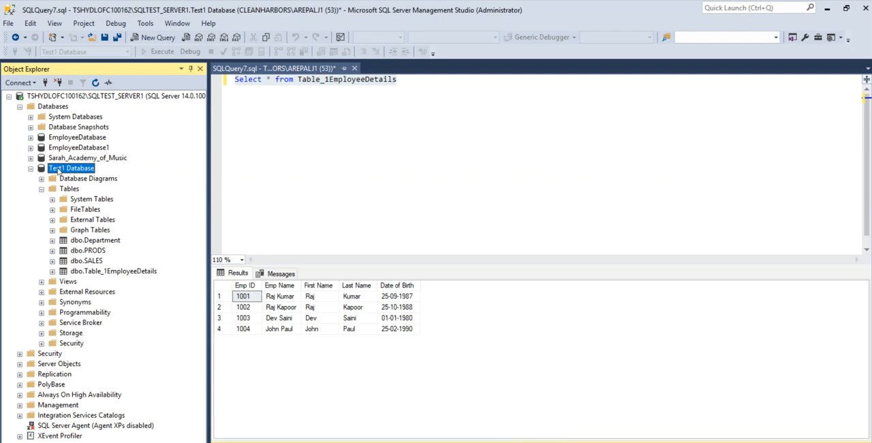
right_click(71, 167)
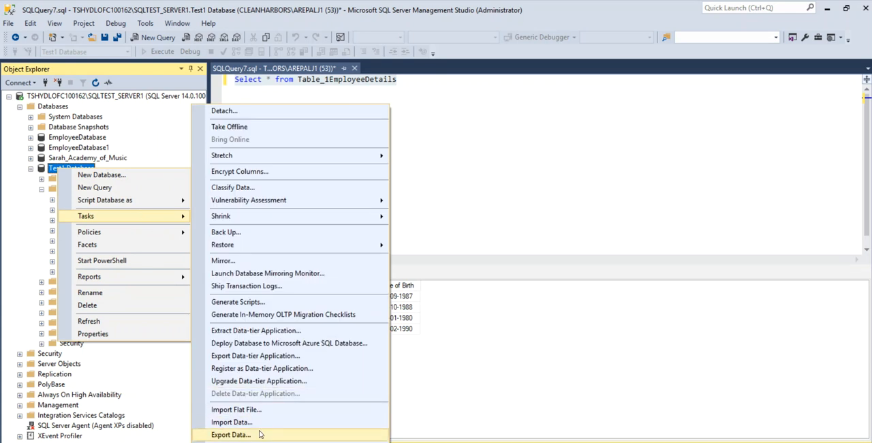
left_click(231, 435)
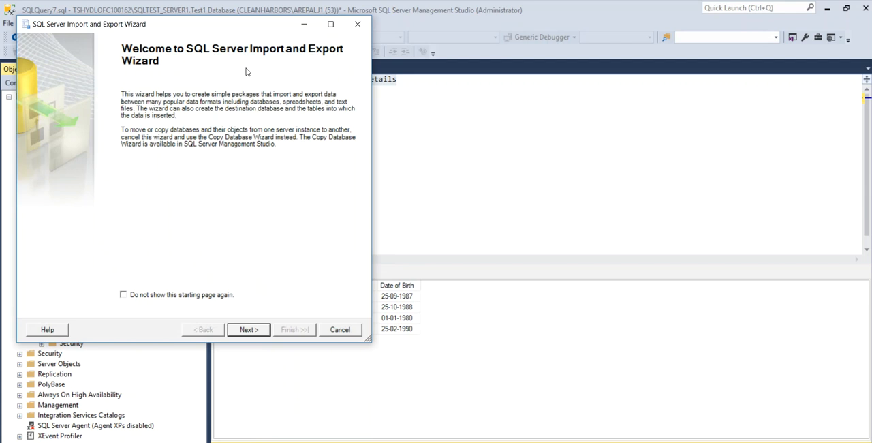
mouse_move(258, 78)
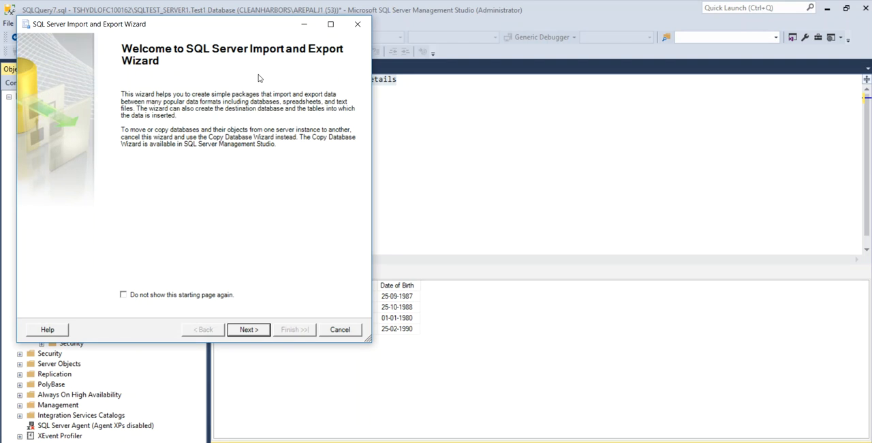
mouse_move(267, 221)
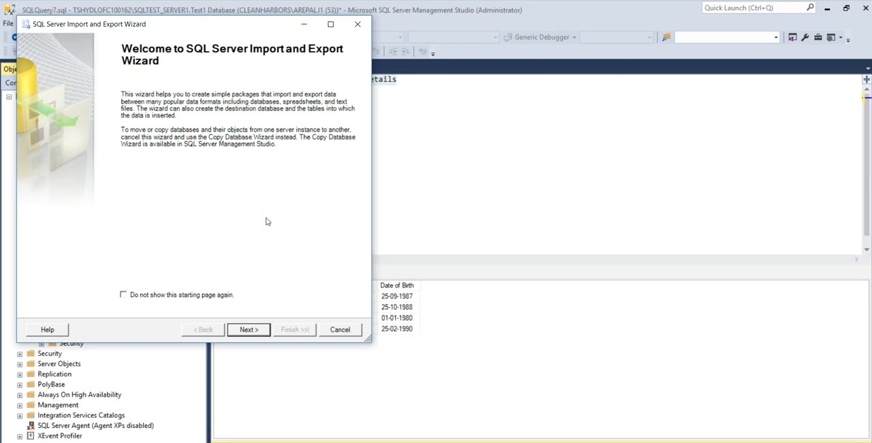
mouse_move(244, 340)
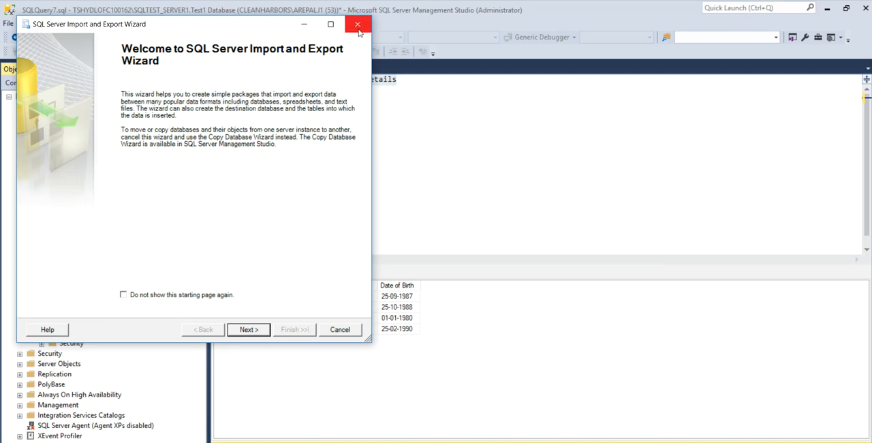
mouse_move(358, 25)
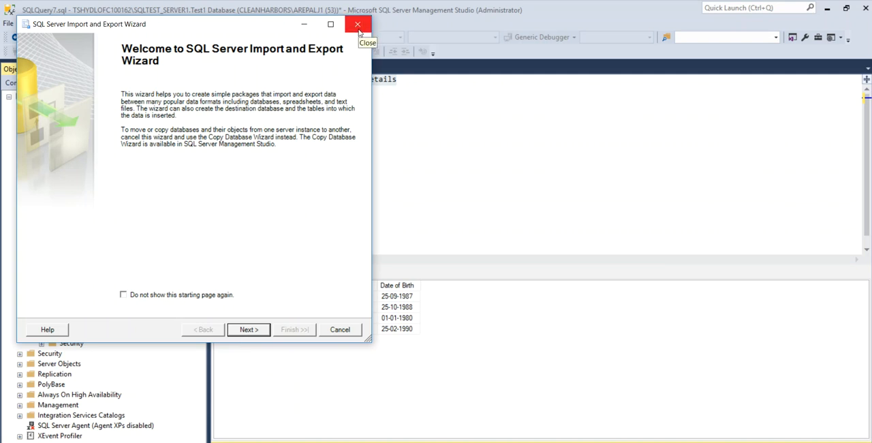
left_click(357, 24)
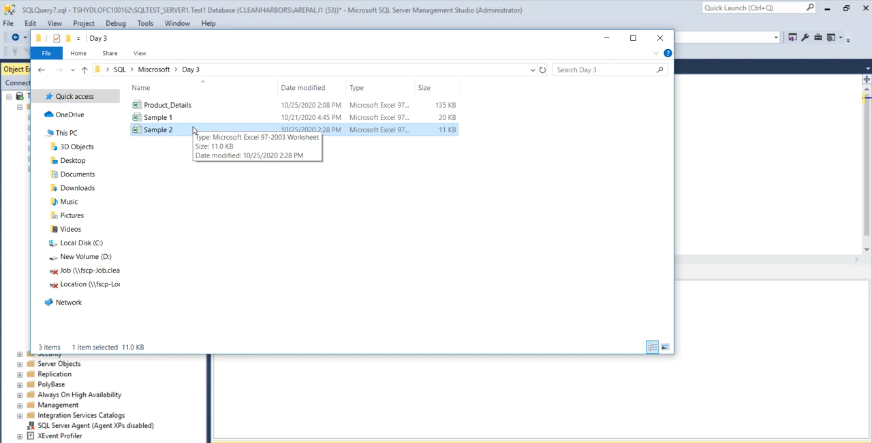
Step: Reopen Sample 2 from the Day 3 folder and select a blank cell
double_click(158, 130)
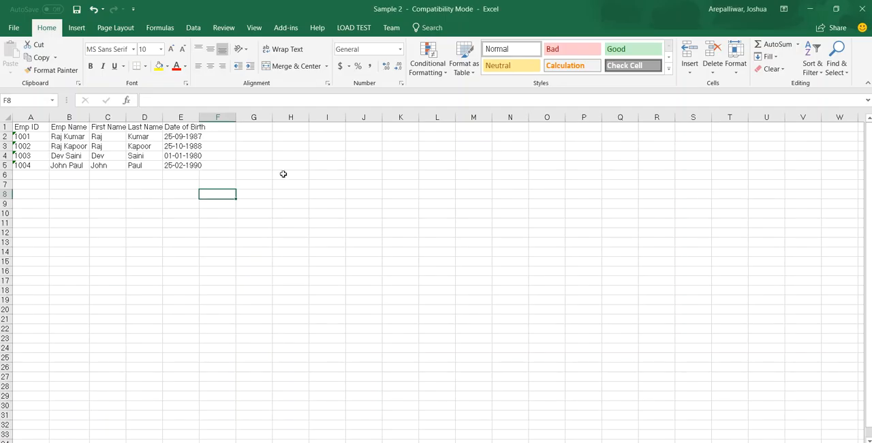
left_click(290, 174)
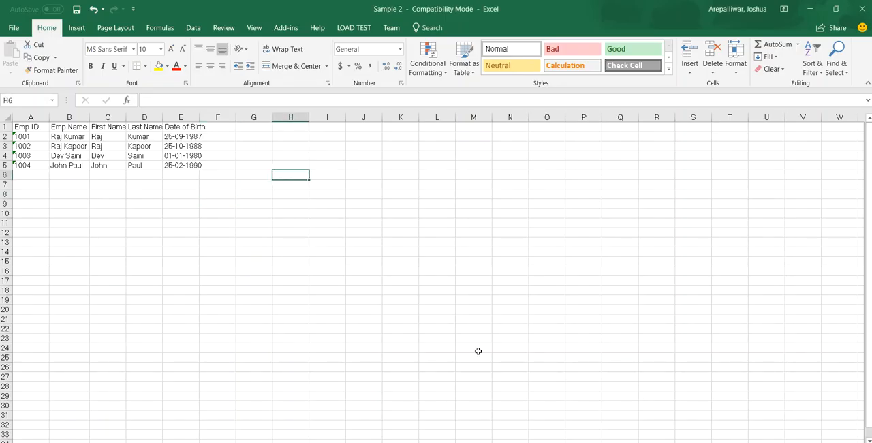